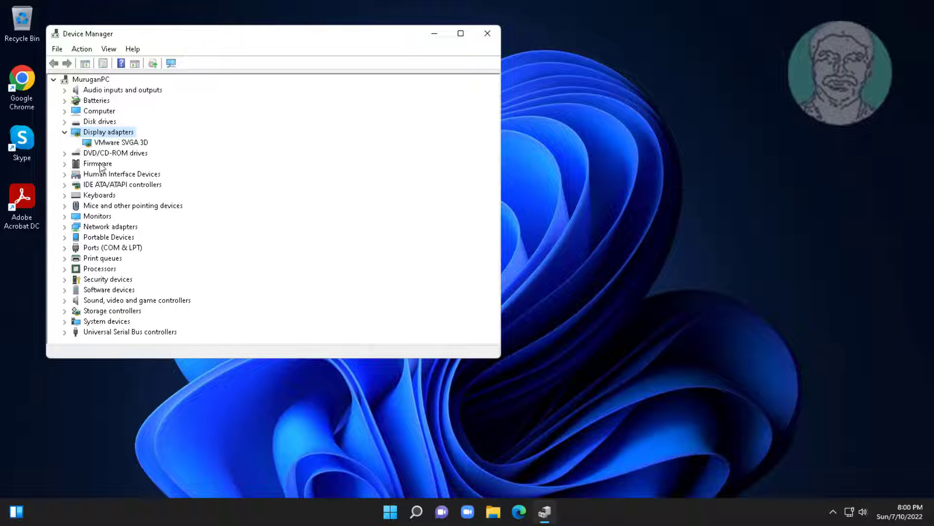
- Search automatically for a VMware SVGA 3D driver update and confirm the best driver is installed
right_click(119, 142)
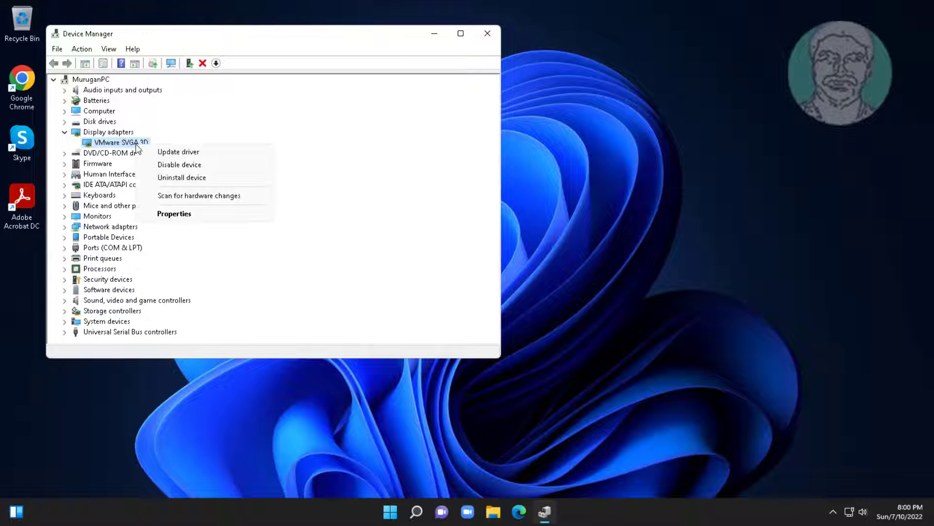
click(179, 152)
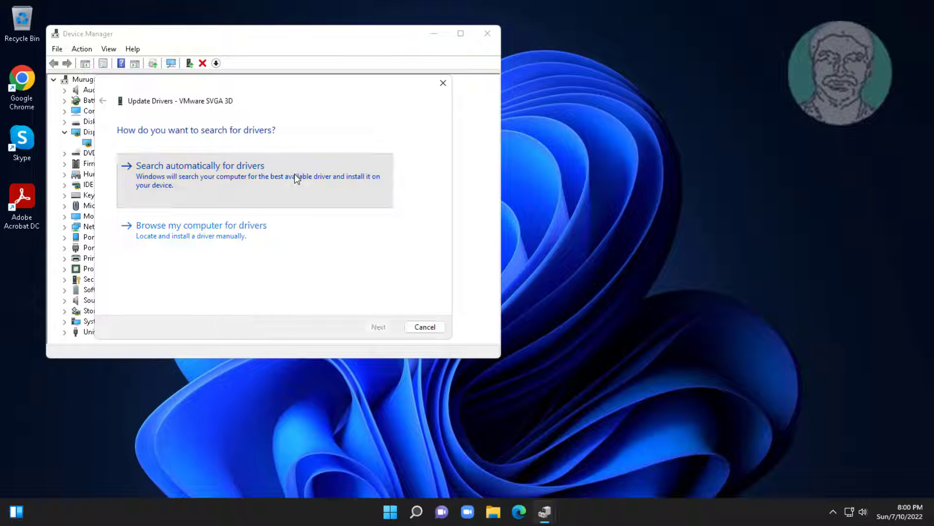
click(199, 166)
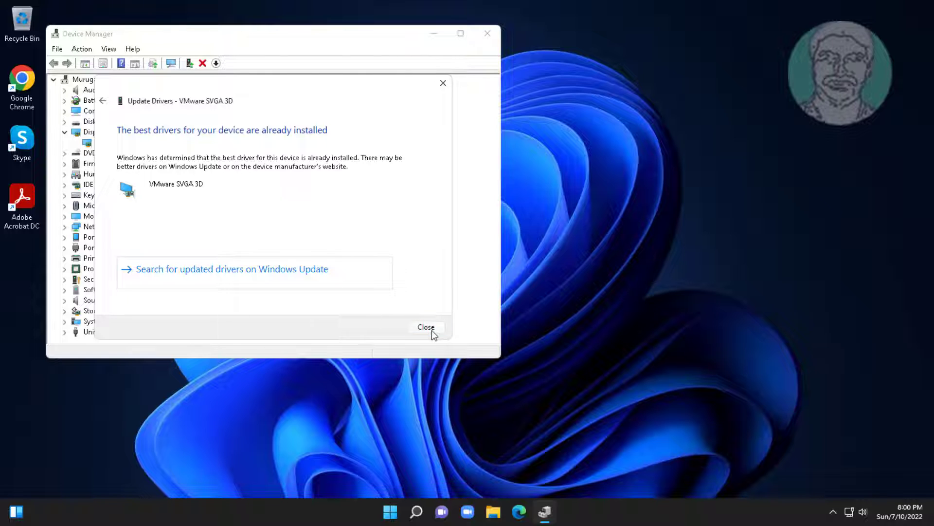
click(426, 327)
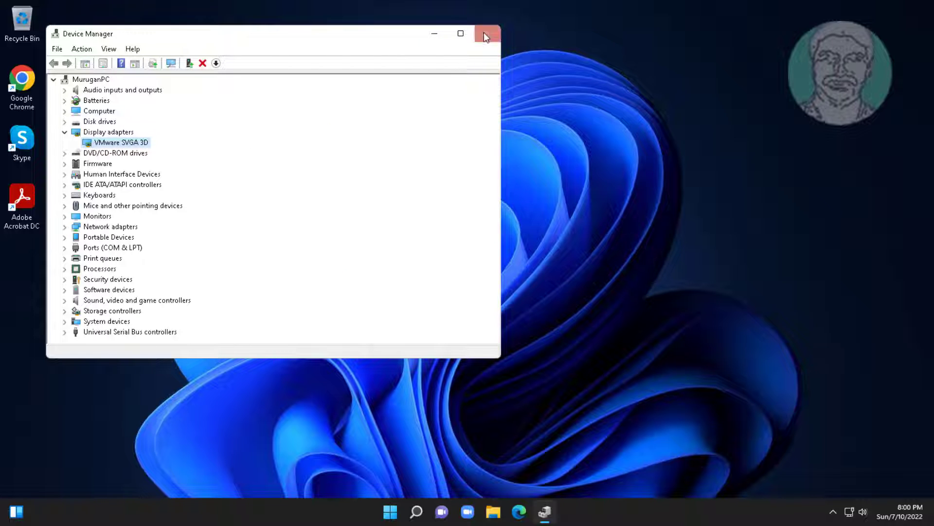
click(487, 34)
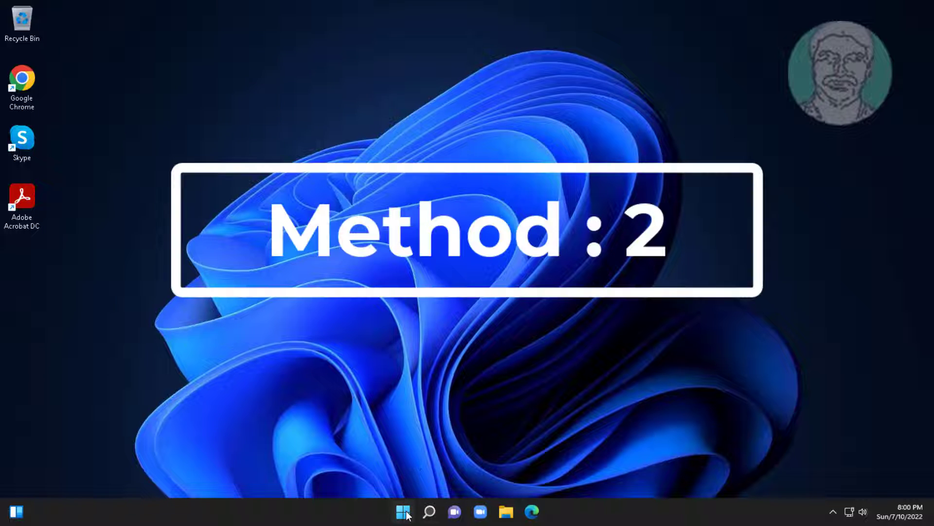
- Launch Device Manager from the Start button's quick link menu
right_click(401, 511)
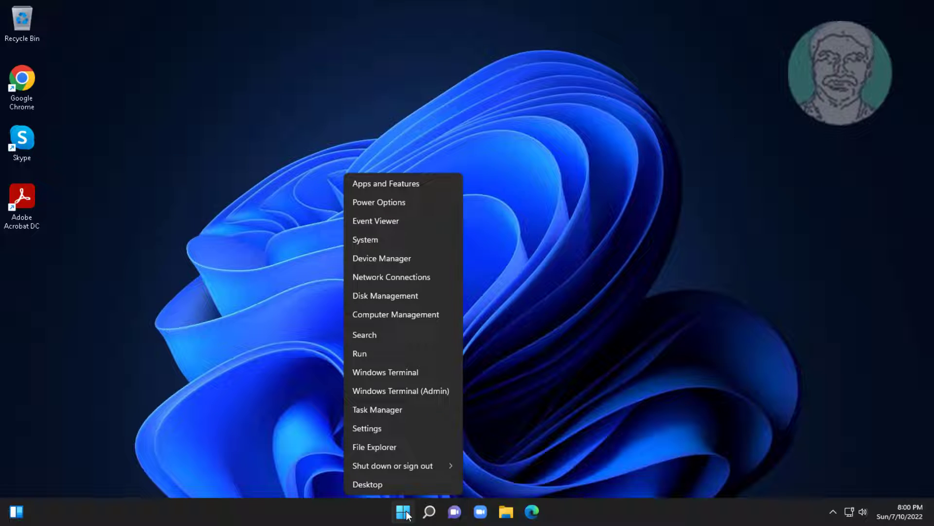
click(376, 262)
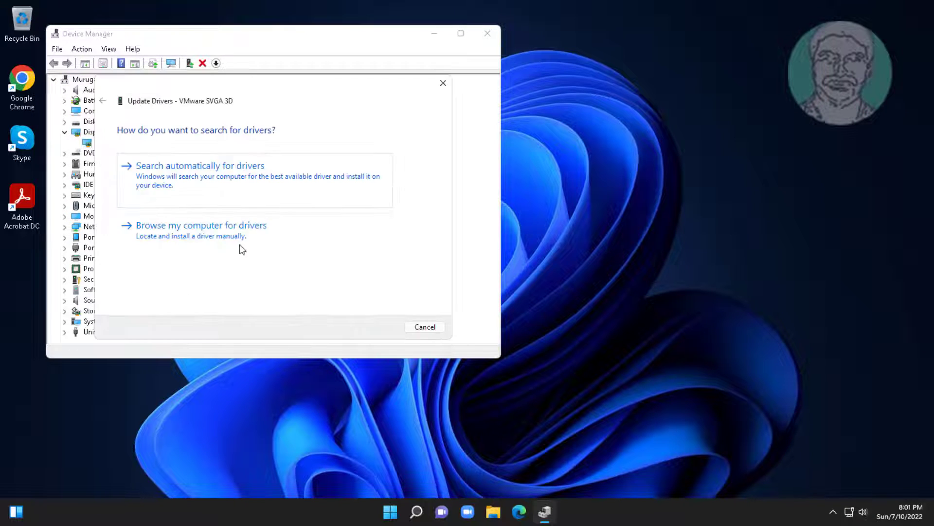
- Install the VMware SVGA 3D driver picked from the compatible drivers on this computer
click(201, 225)
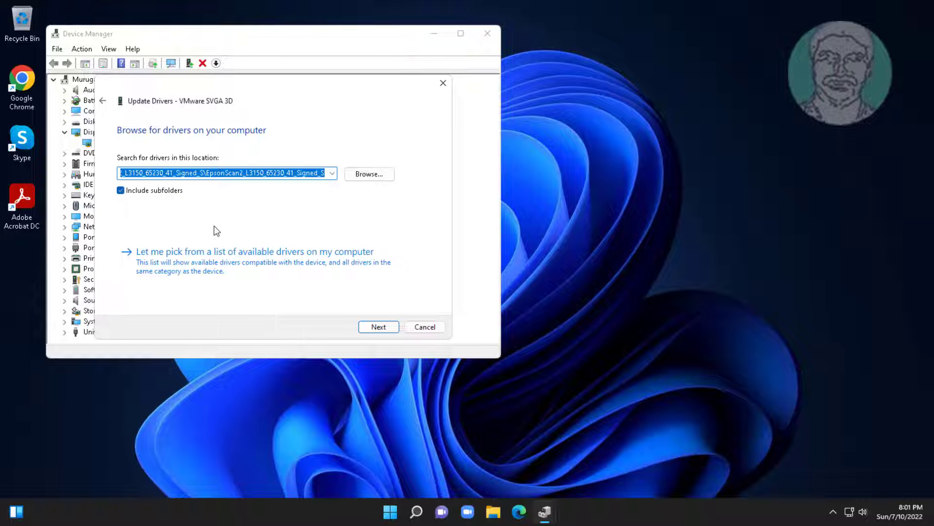
click(255, 251)
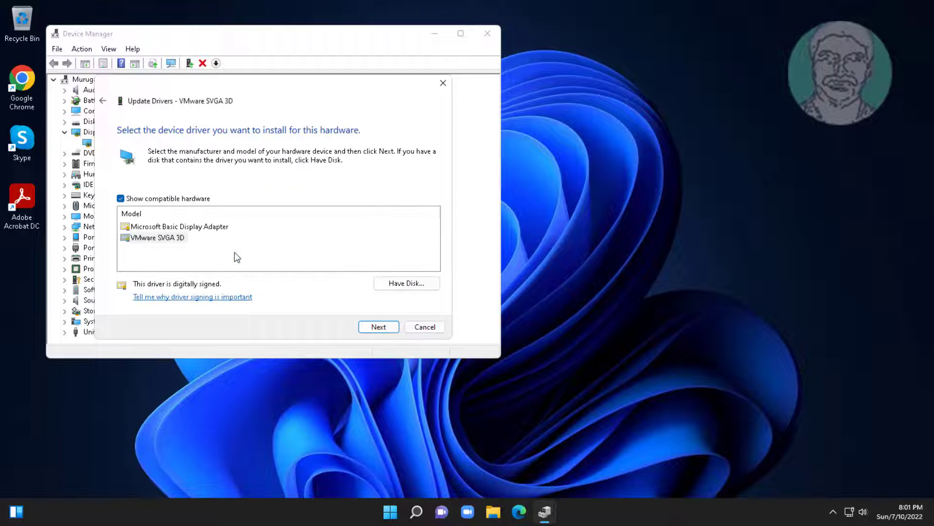
click(157, 238)
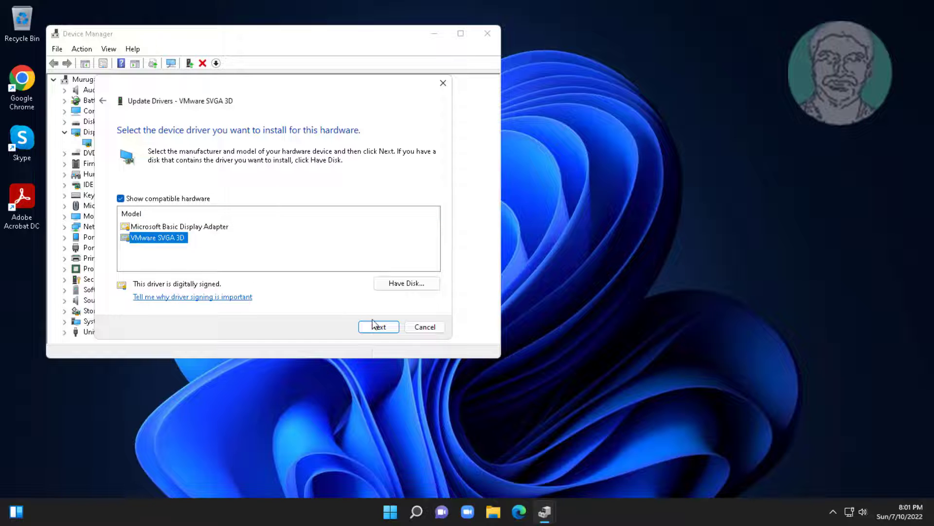
click(379, 327)
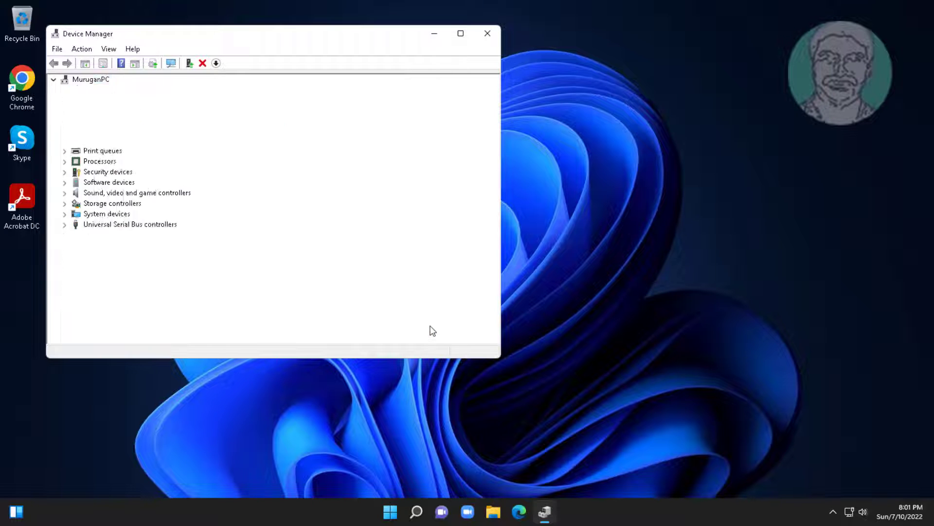
click(488, 33)
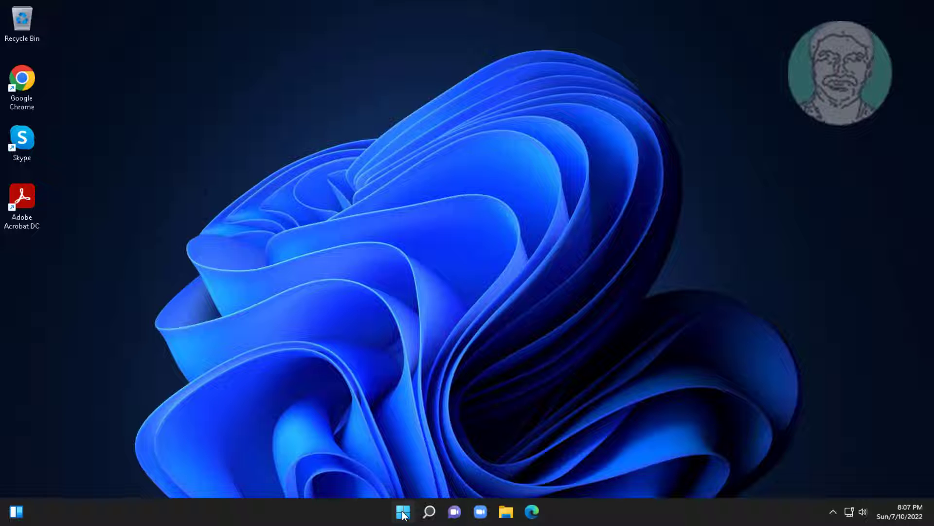
- Bring up the Win+X quick link menu from the Start button
right_click(403, 510)
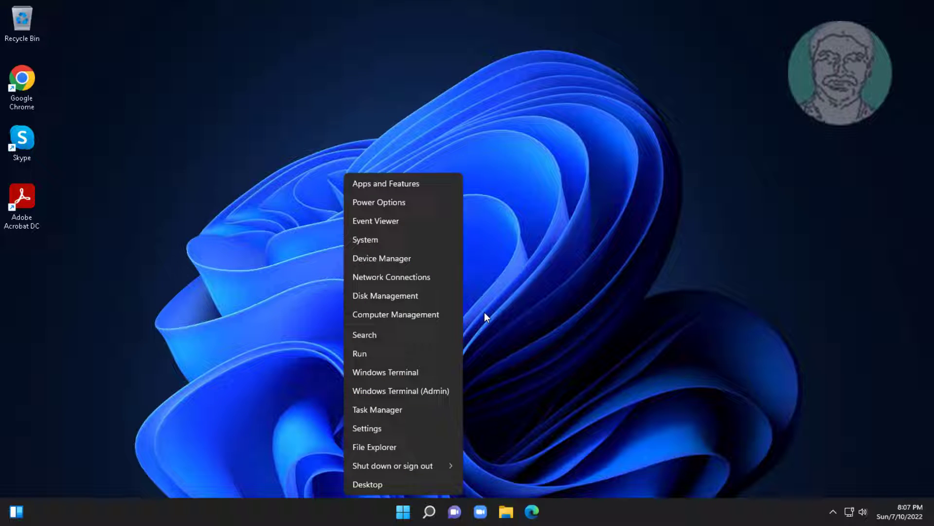
mouse_move(391, 258)
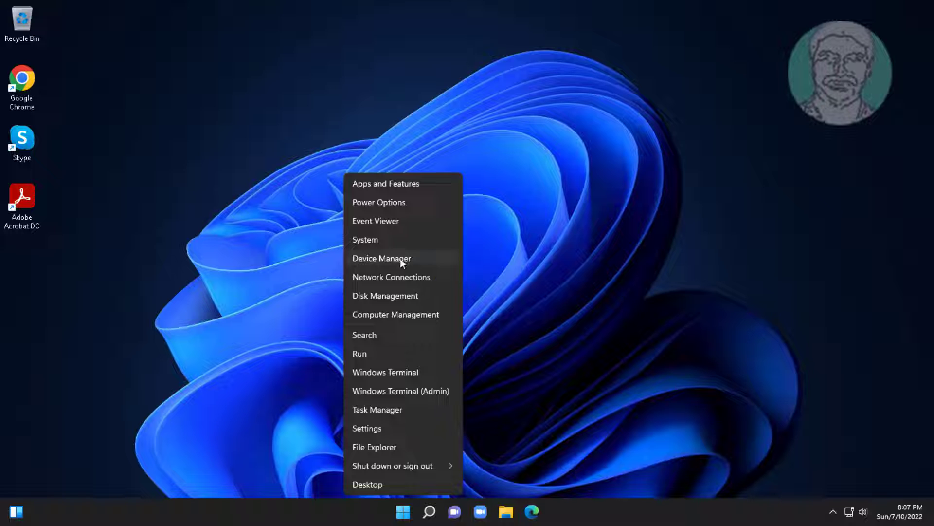
- View the VMware SVGA 3D adapter's properties and Driver details showing version 8.17.2.14
click(382, 258)
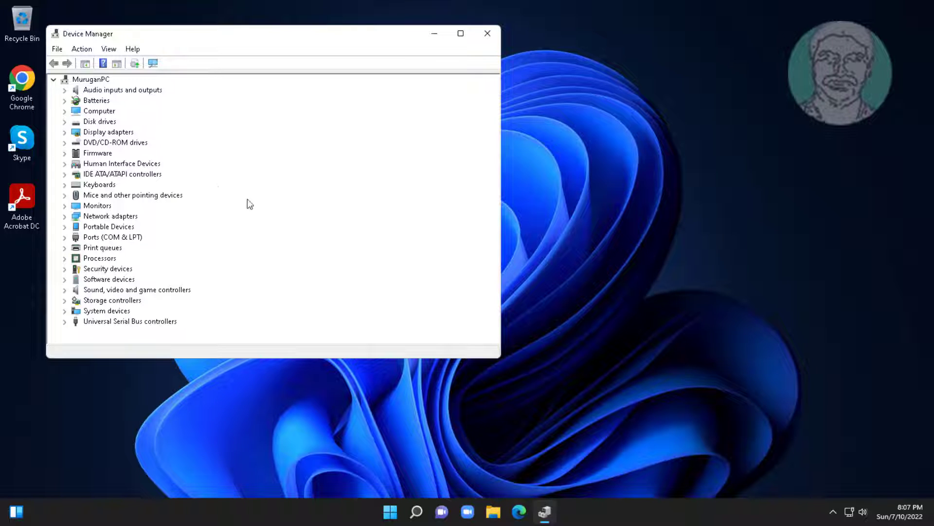
click(103, 132)
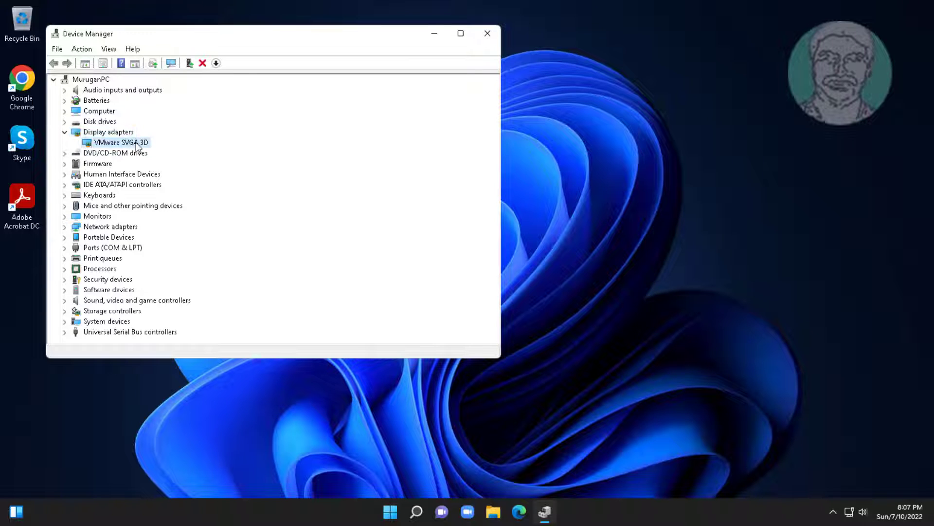
right_click(122, 142)
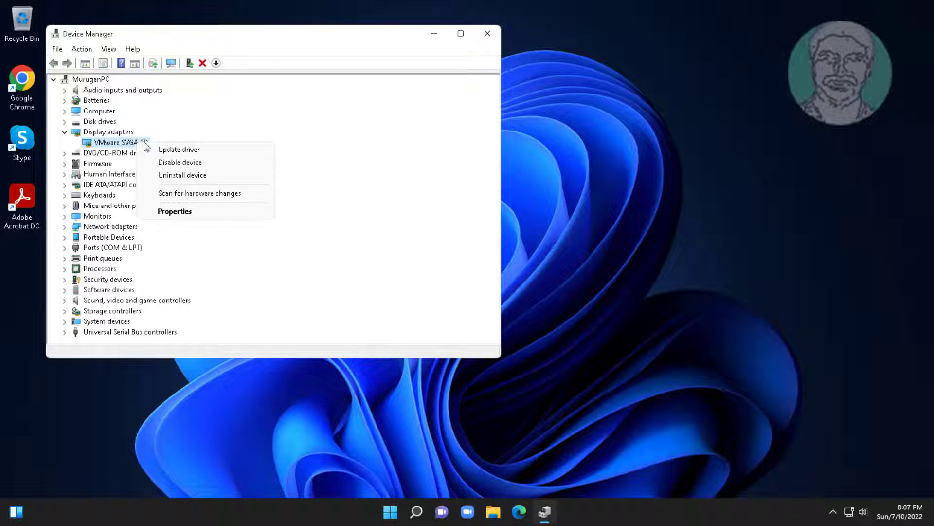
click(174, 212)
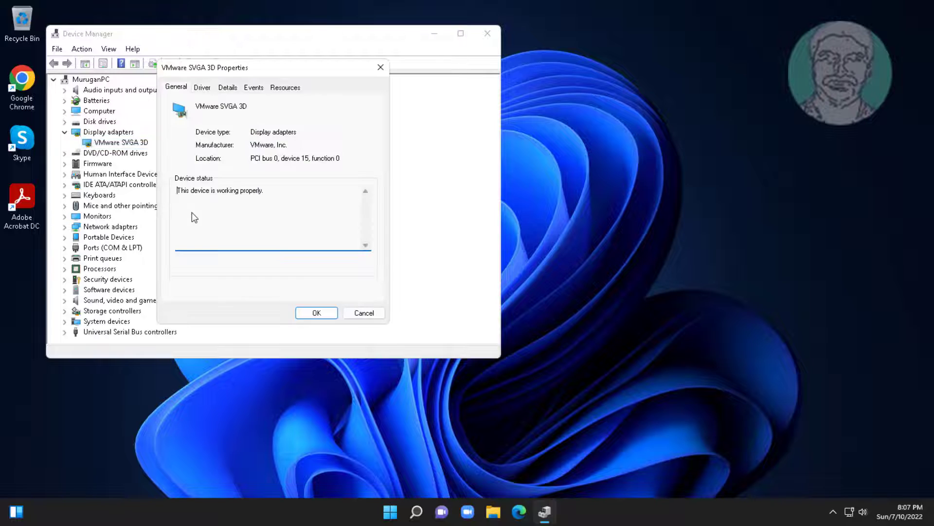
click(202, 87)
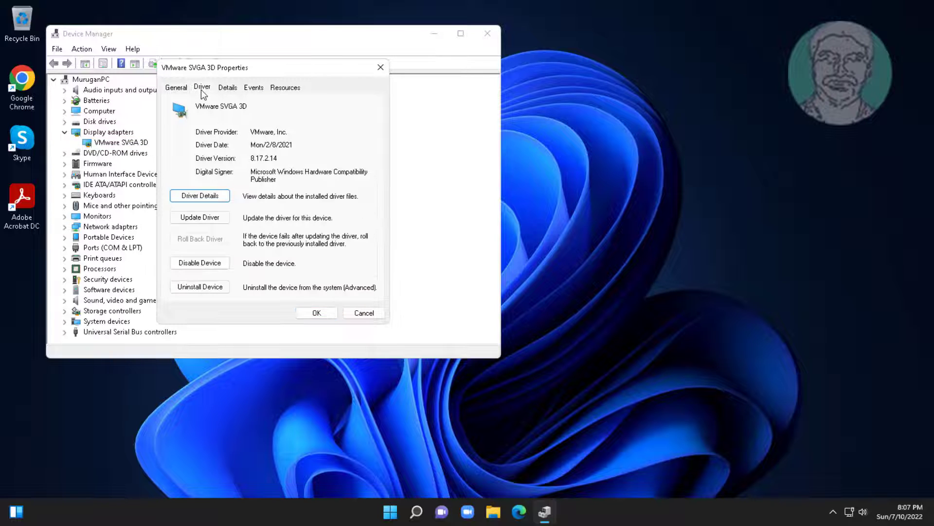
mouse_move(206, 231)
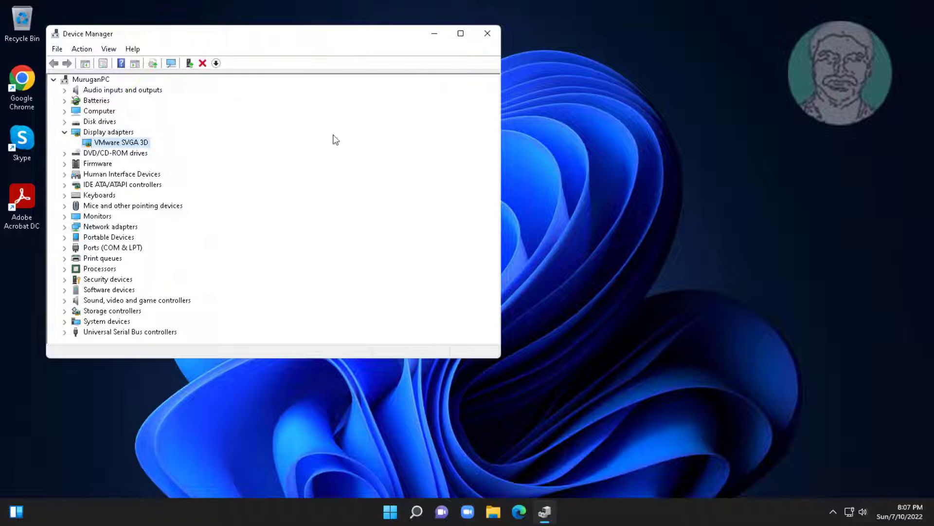
click(487, 33)
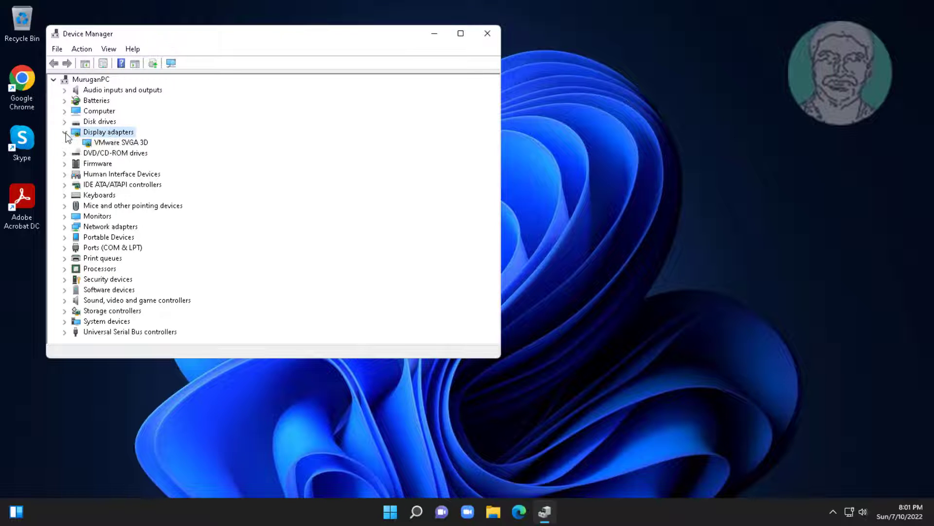
- Uninstall the VMware SVGA 3D display adapter device
right_click(117, 142)
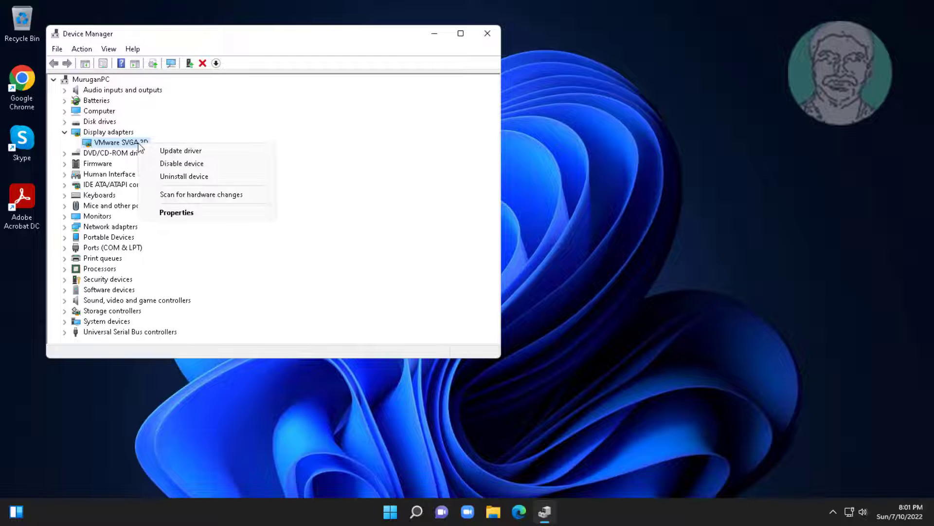
click(184, 176)
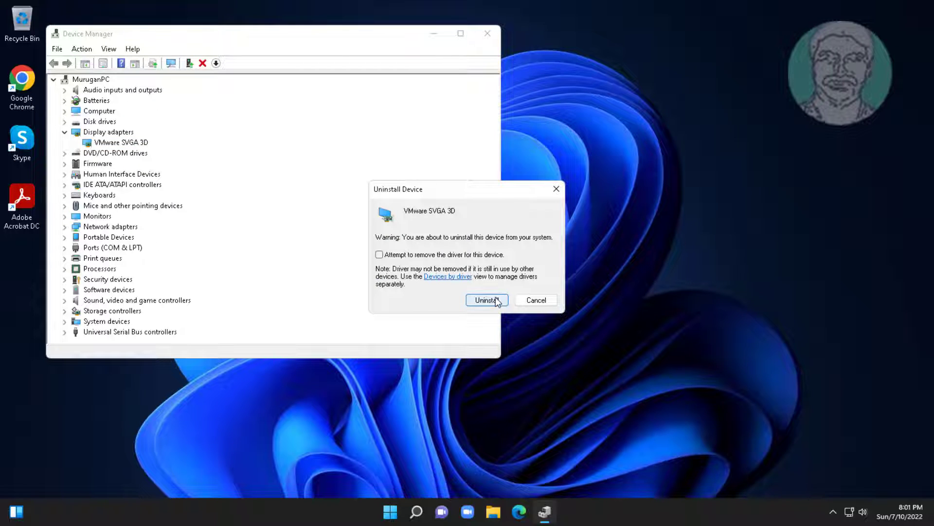
mouse_move(561, 209)
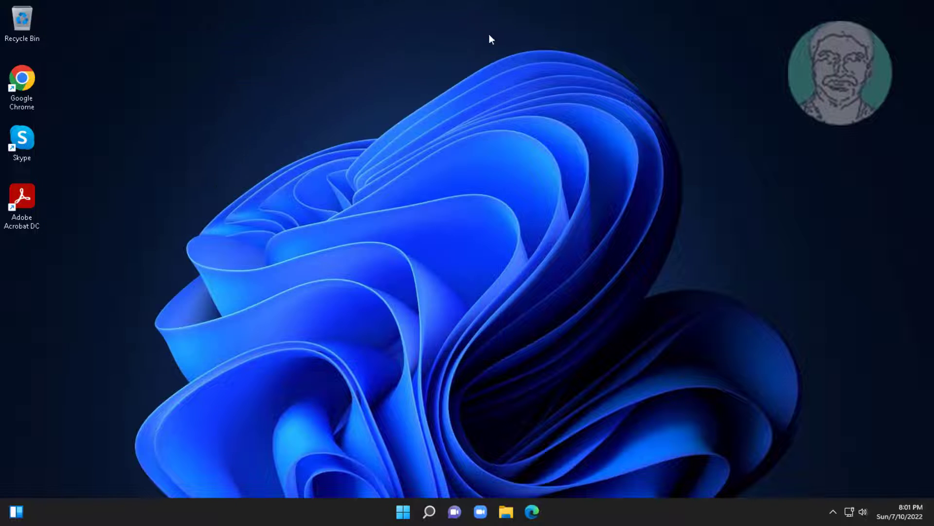
mouse_move(391, 392)
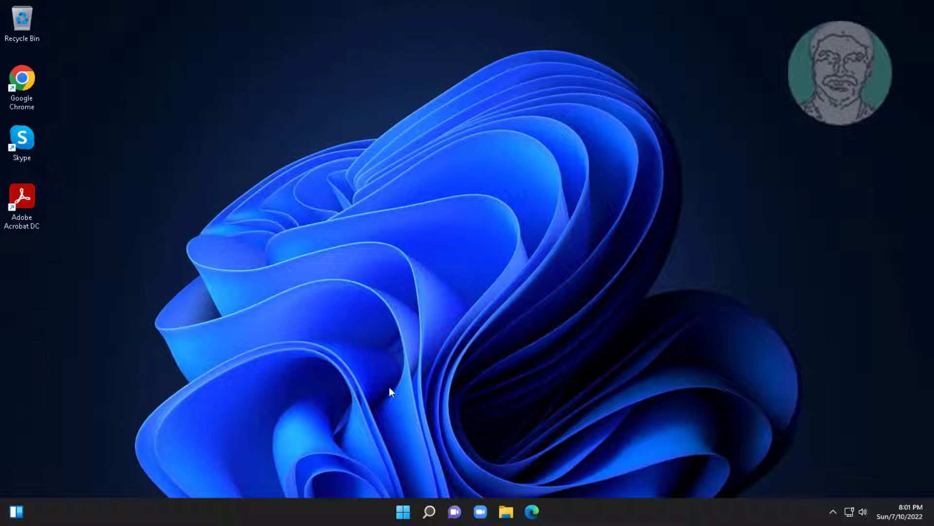
click(403, 510)
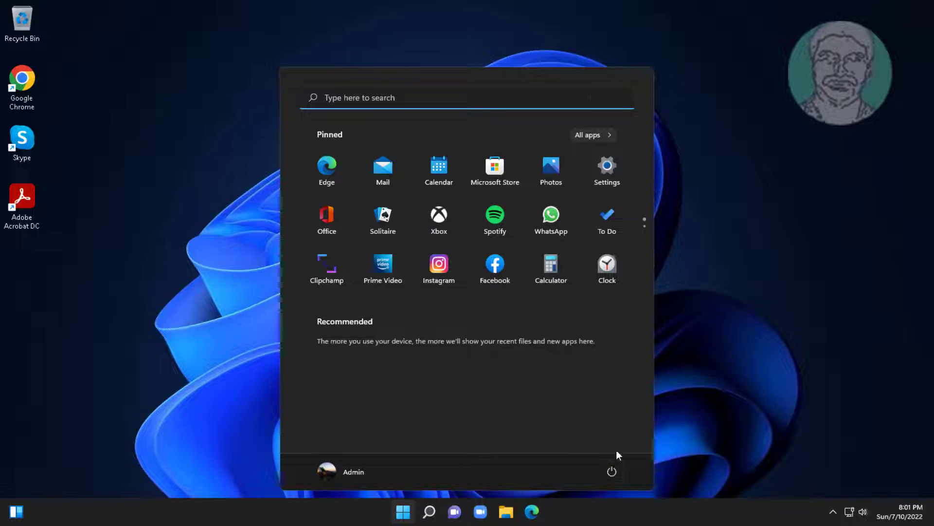
- Close and reopen the Start menu to show its pinned apps
click(401, 510)
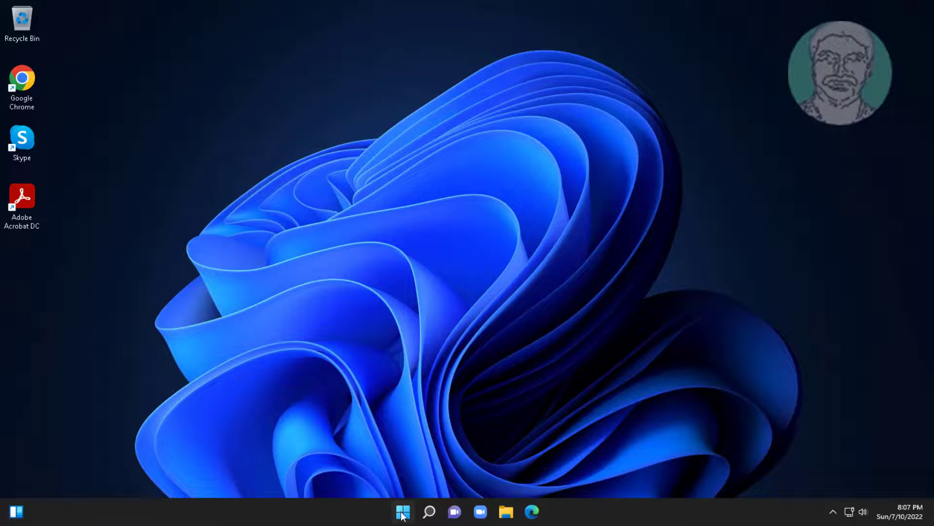
click(401, 509)
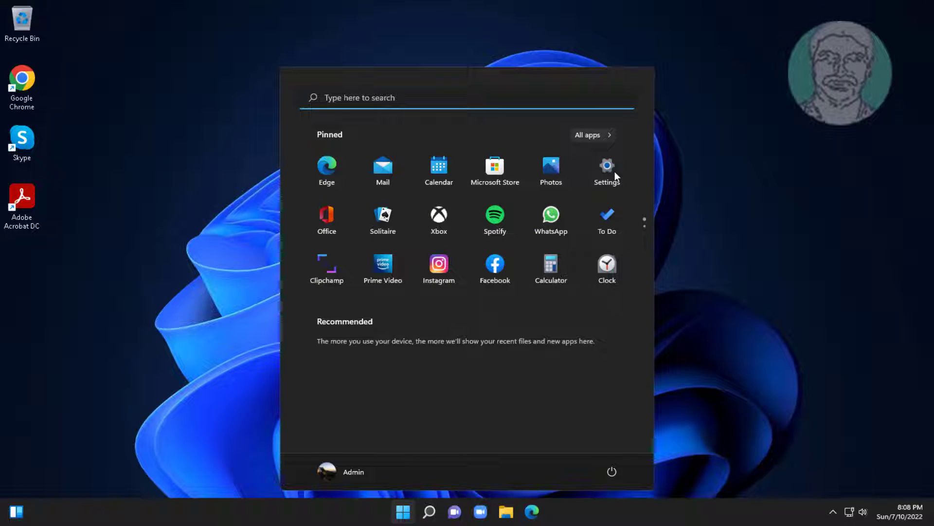
- Launch Windows Settings to reach the System > Display page
click(607, 166)
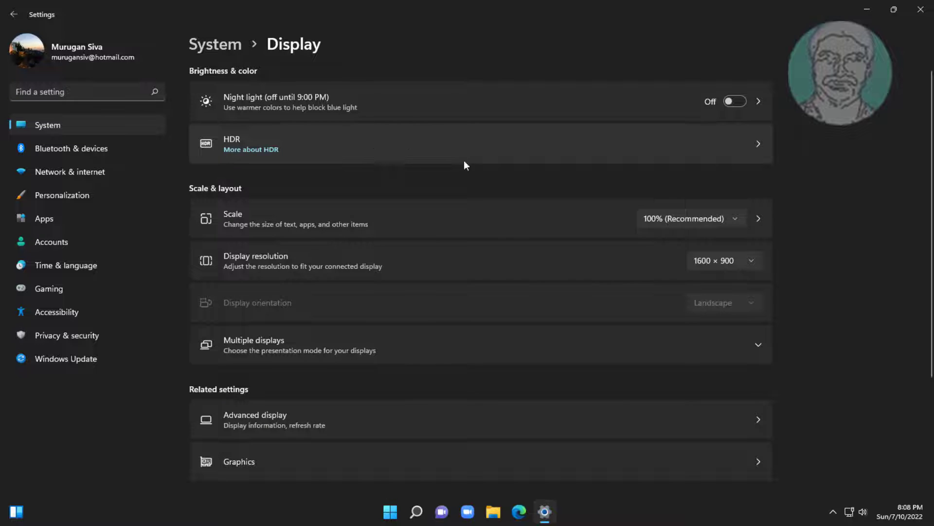
mouse_move(302, 430)
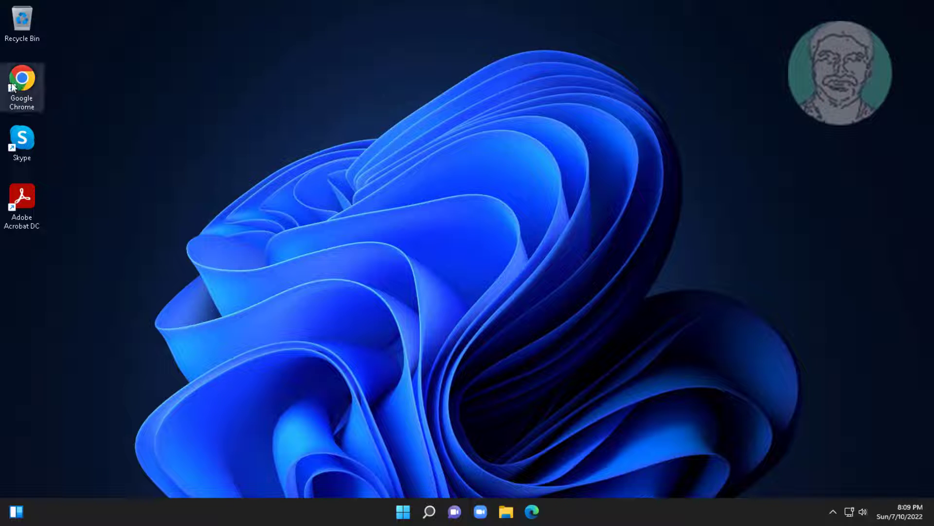
mouse_move(368, 155)
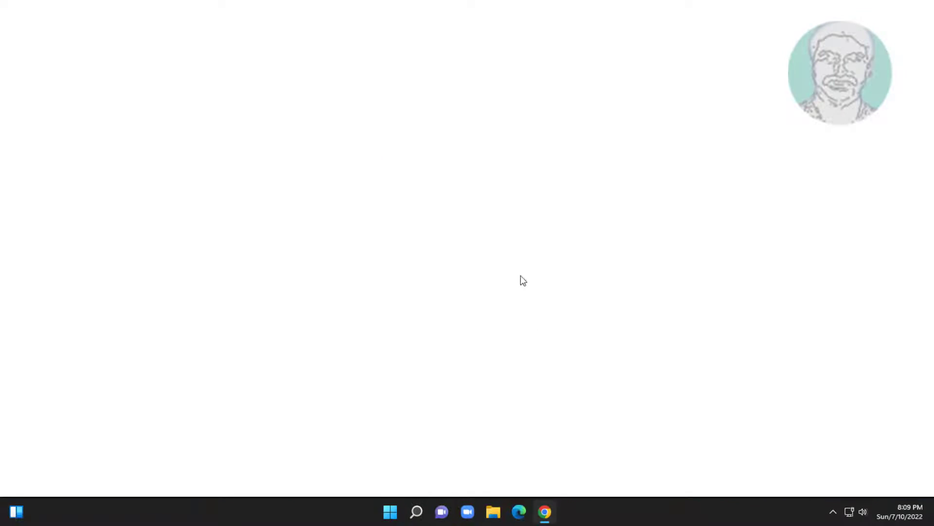
- Check Chrome for updates via Help > About Google Chrome
click(546, 511)
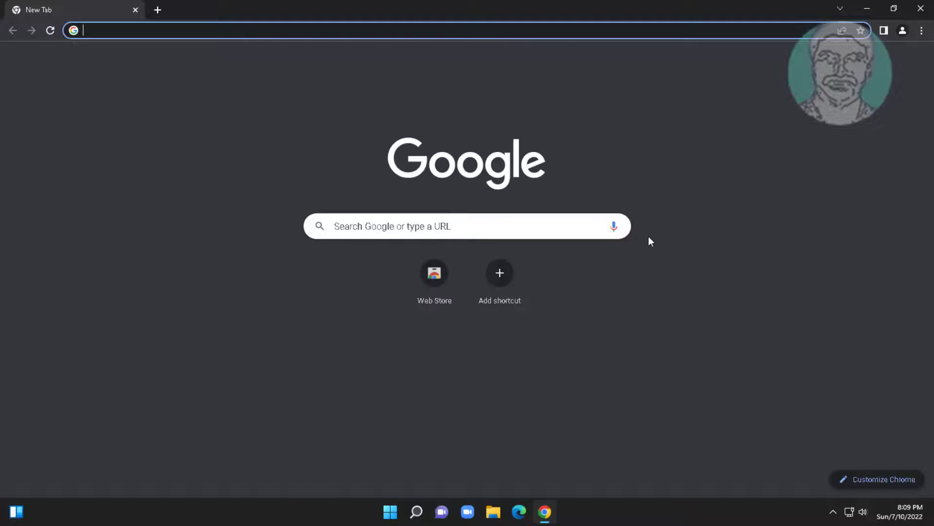
click(922, 31)
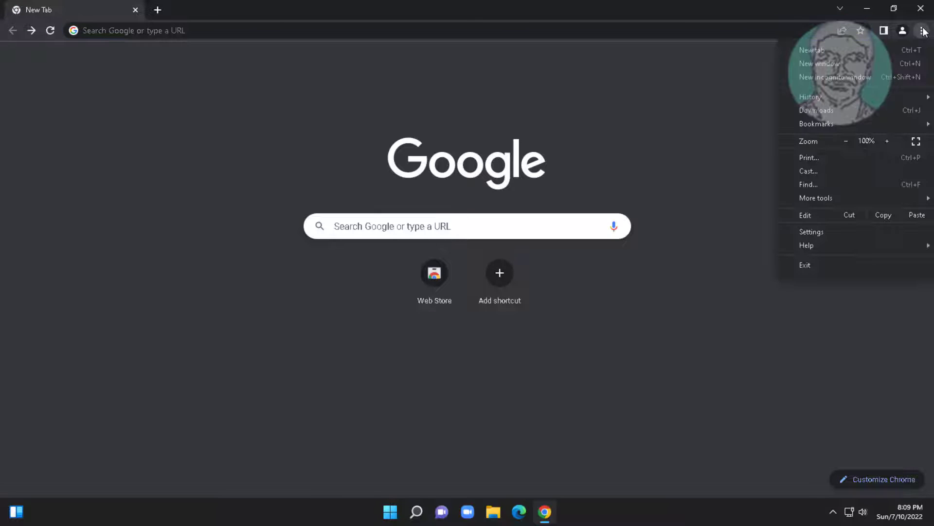
mouse_move(837, 258)
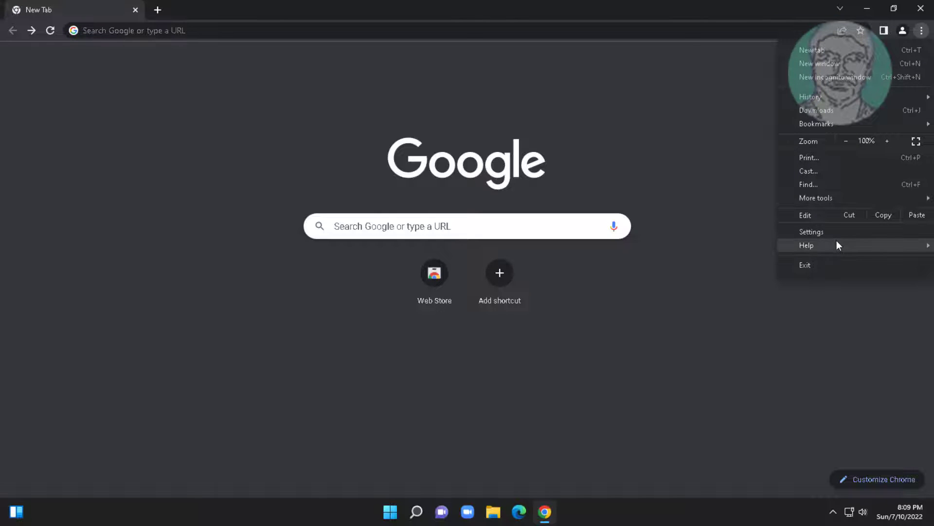
click(807, 245)
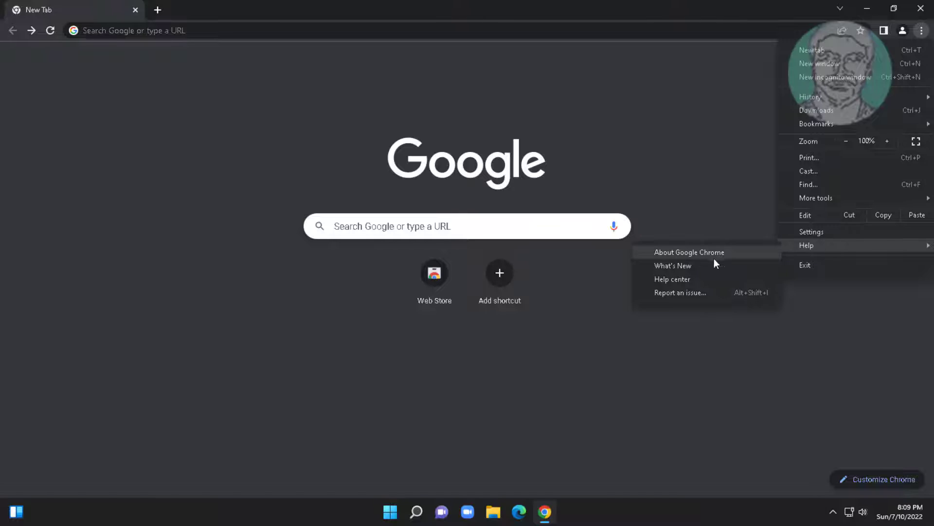
click(689, 252)
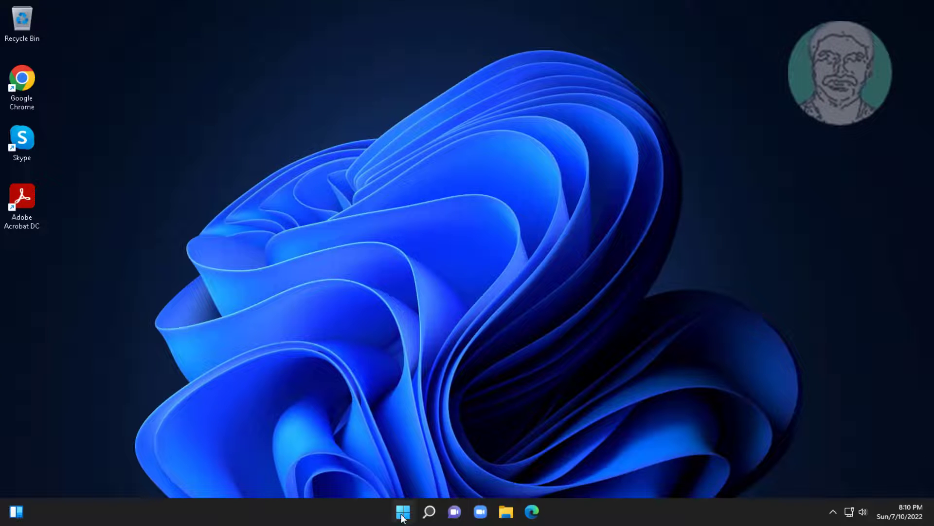
- Sort the Apps & features list by install date, review recent apps, then close Settings
click(401, 510)
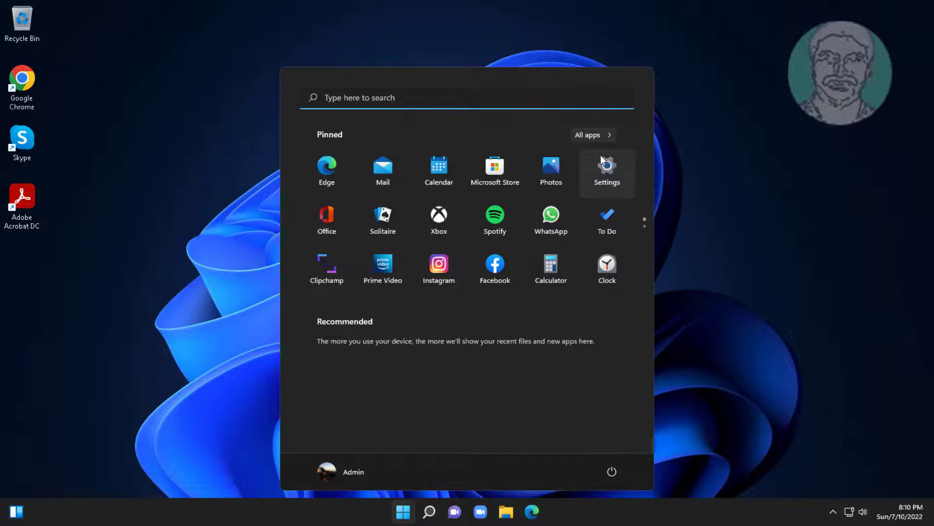
click(606, 168)
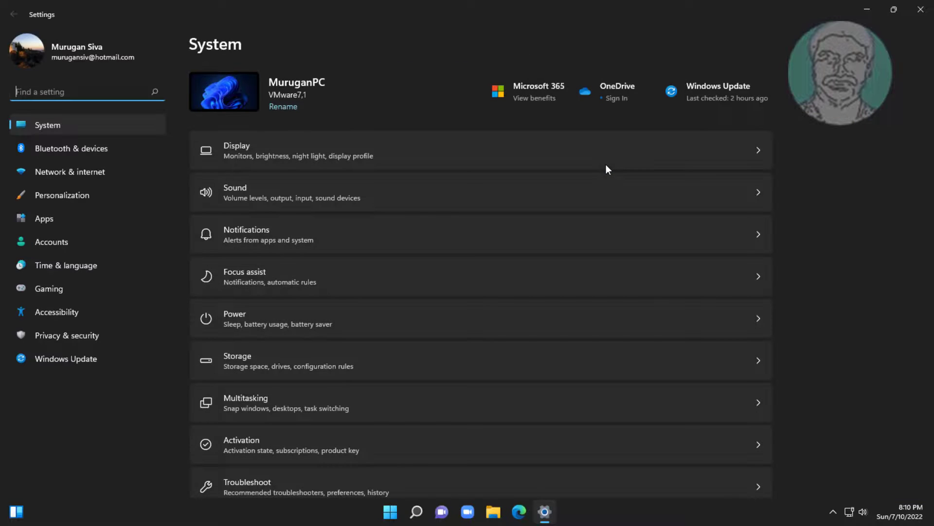
click(44, 219)
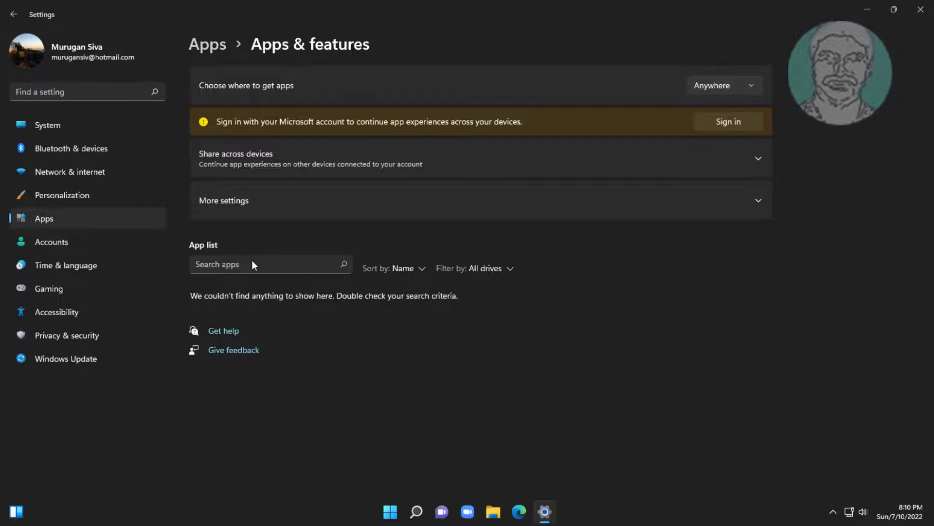
click(395, 268)
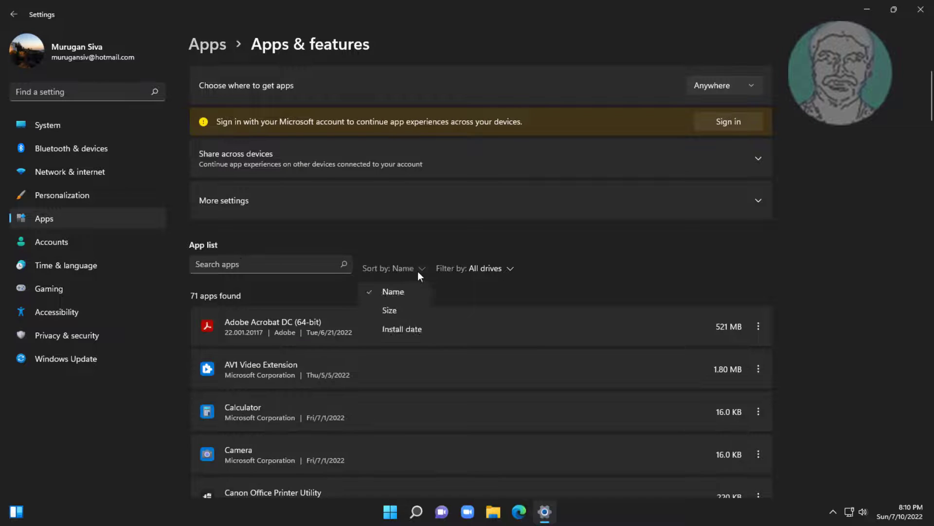
mouse_move(408, 331)
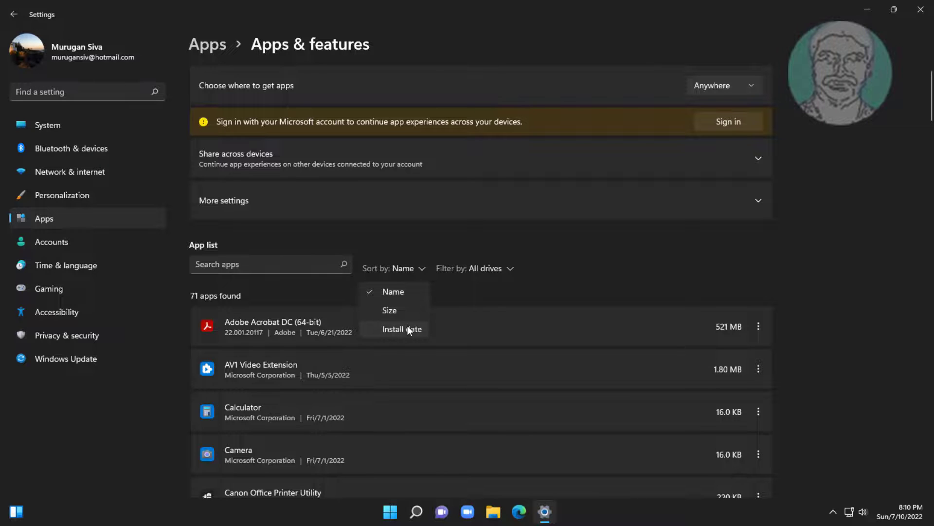
click(401, 329)
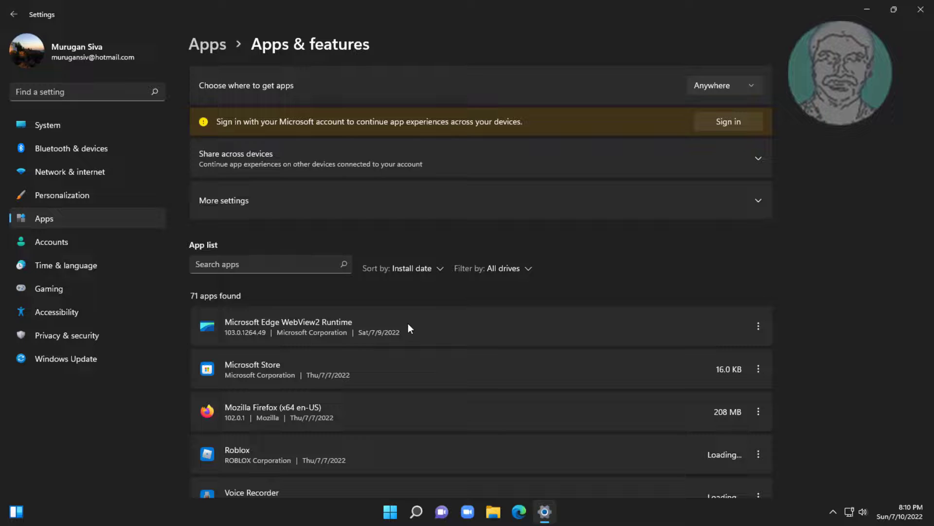
click(759, 326)
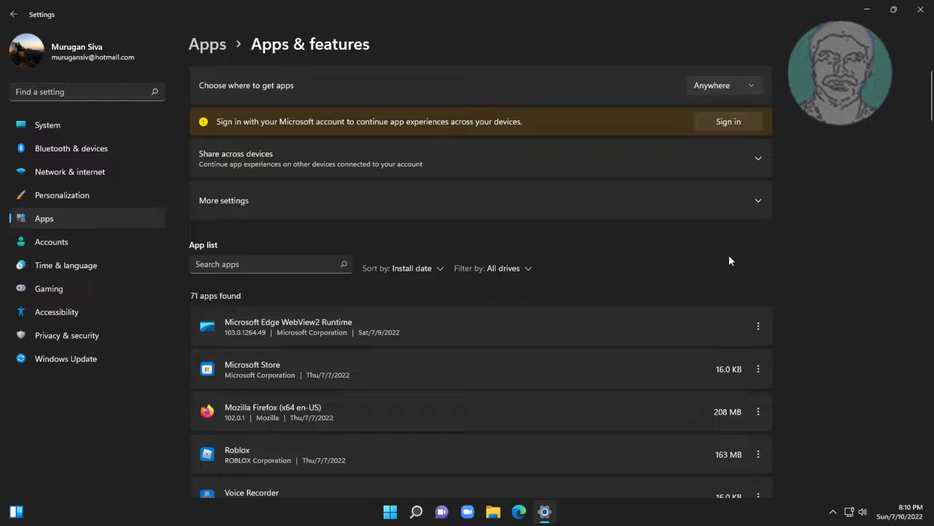
click(919, 9)
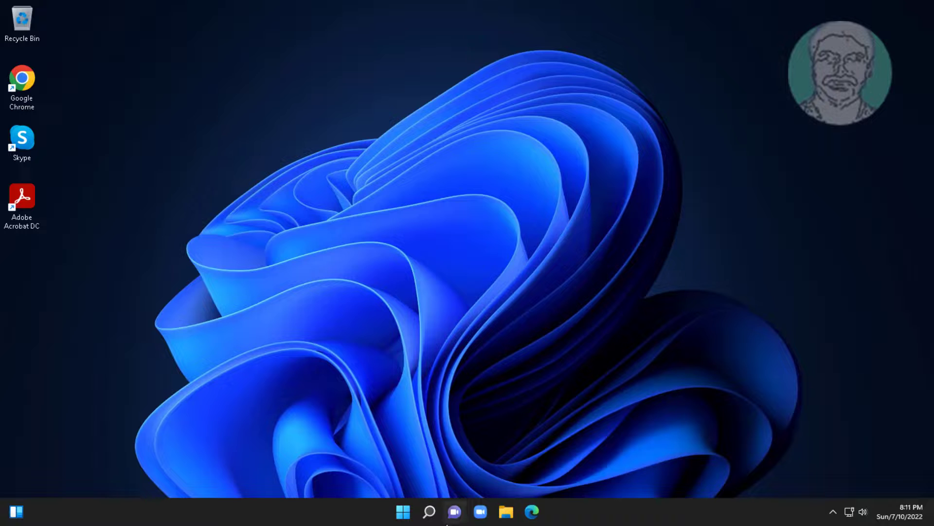
- Launch System Restore by searching for rstrui in Windows Search
click(428, 511)
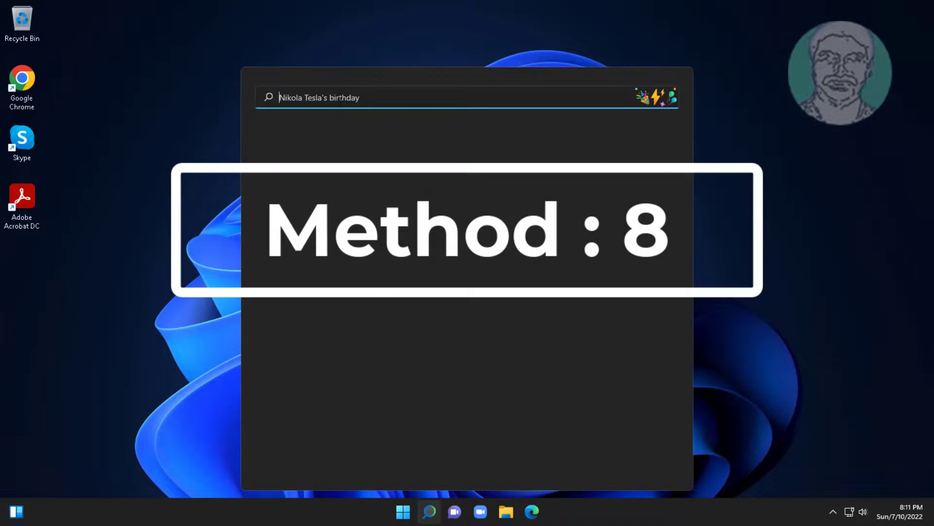
text(rstr)
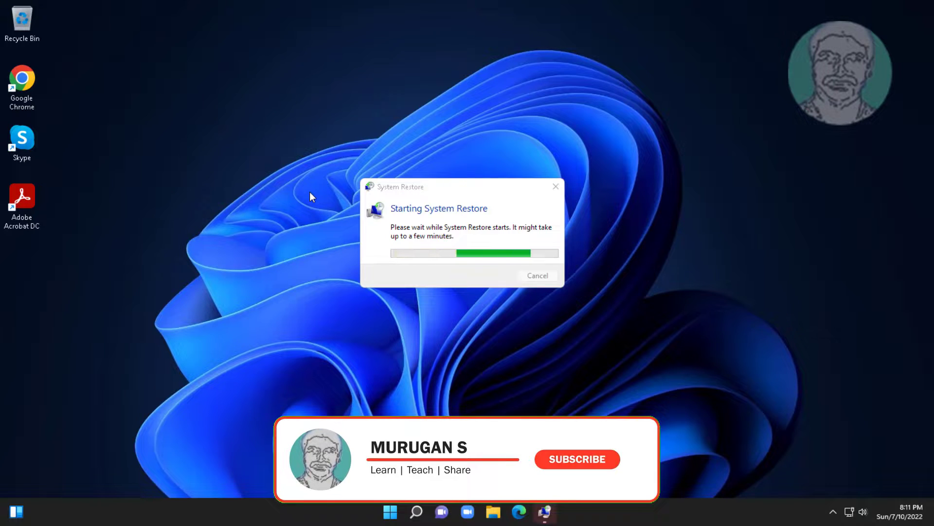
- Restore to the manual 'new restore point' from Wed 7/13/2022 and confirm the warning to proceed
click(578, 459)
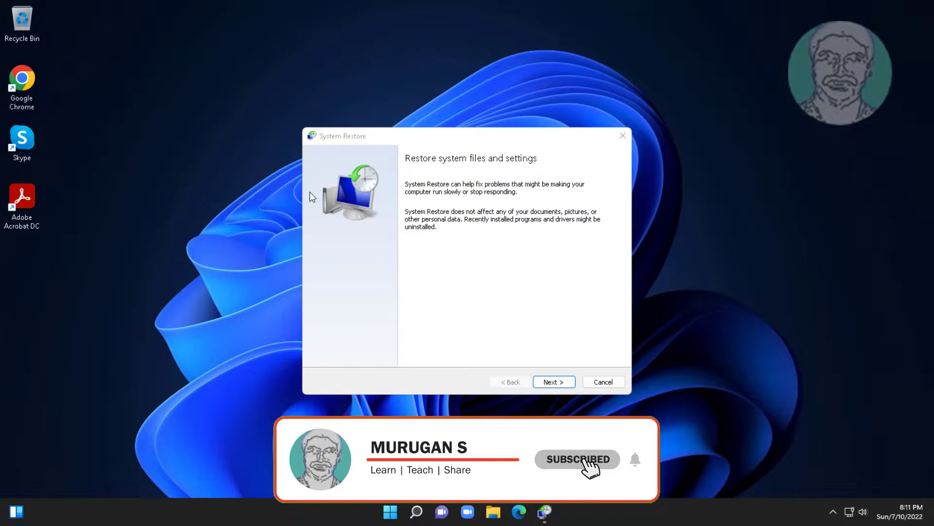
click(553, 381)
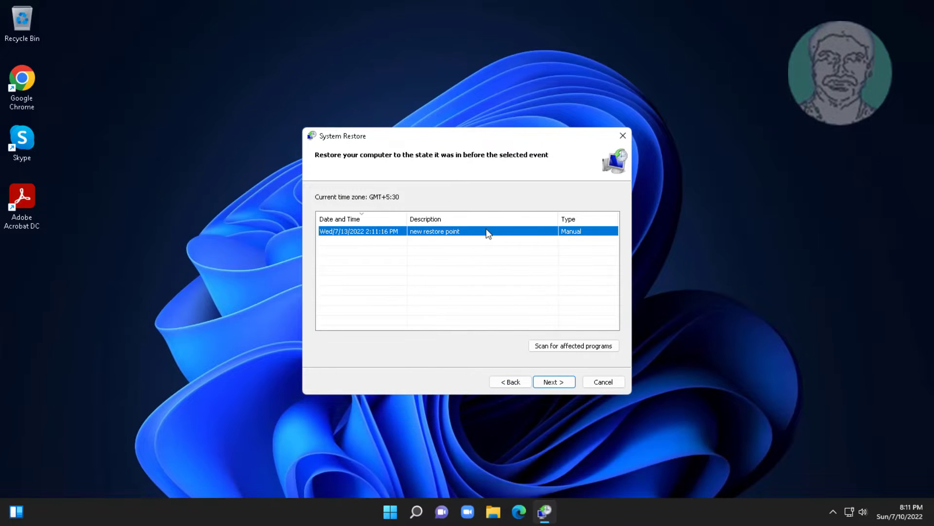
click(554, 381)
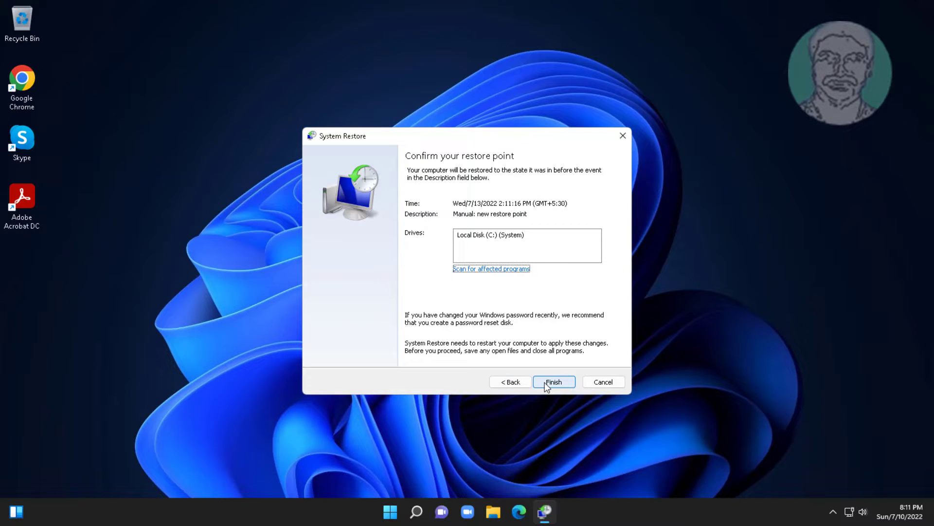
click(555, 382)
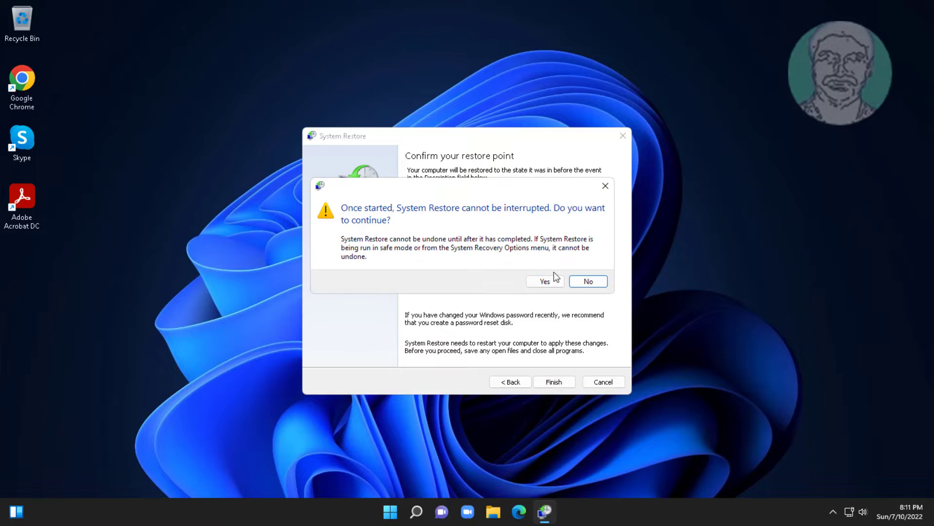
click(545, 281)
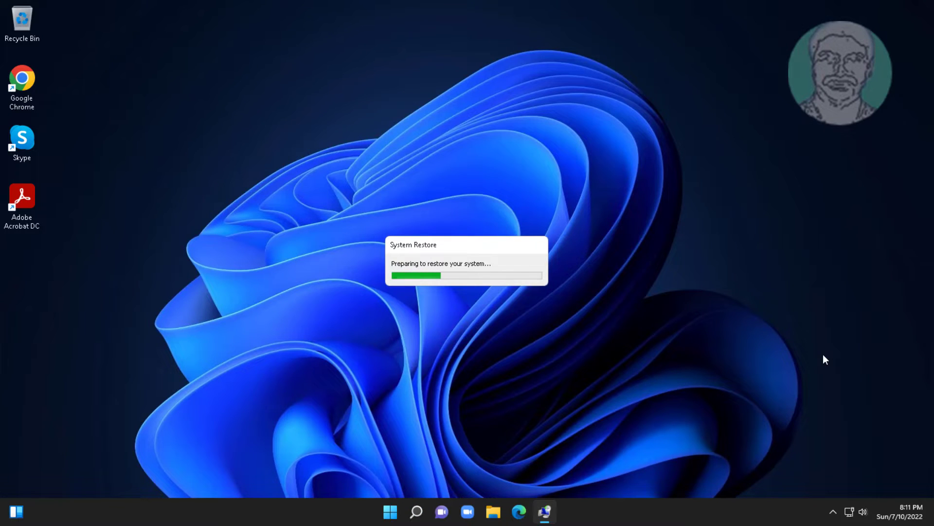